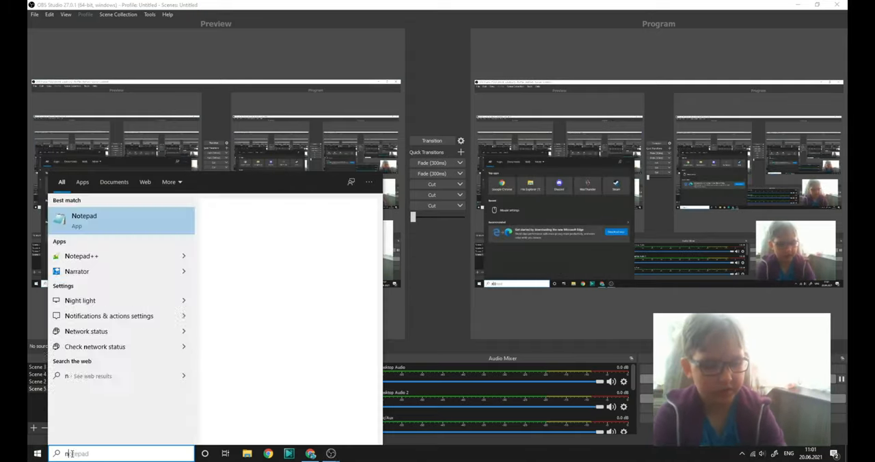
Launch Notepad++ from Windows search and start a fresh blank document.
{"action": "type", "text": "otepad"}
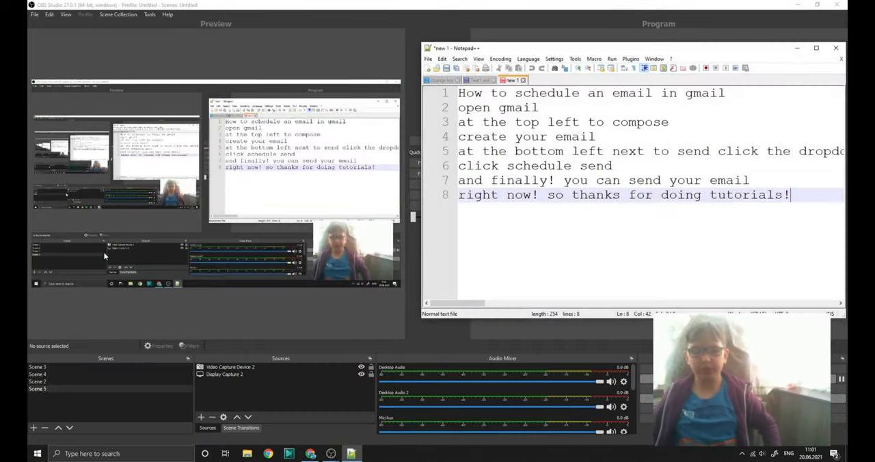
{"action": "key", "text": "ctrl+a"}
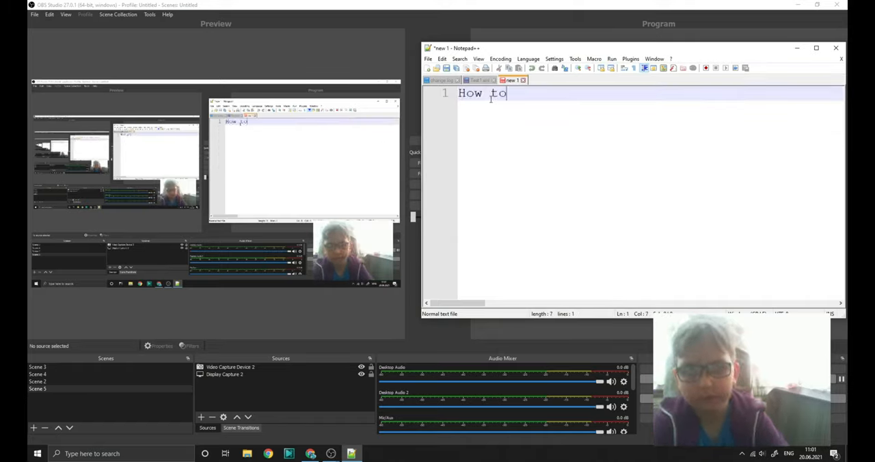
Finish the title 'How to delete mutiple files' and begin line 2 with 'C'.
{"action": "type", "text": "dele"}
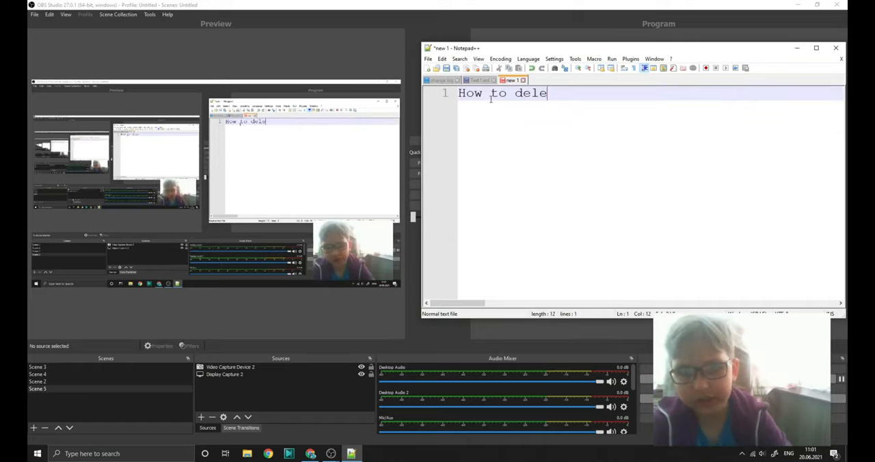
{"action": "type", "text": "te mutiple"}
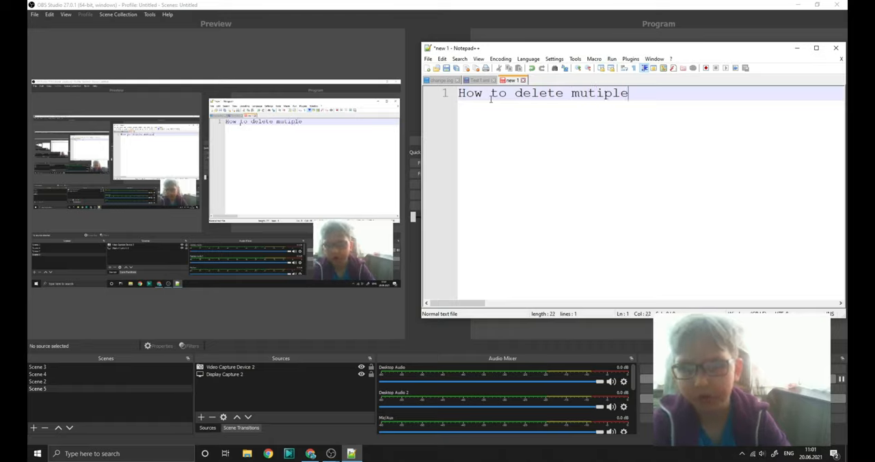
{"action": "type", "text": "fi"}
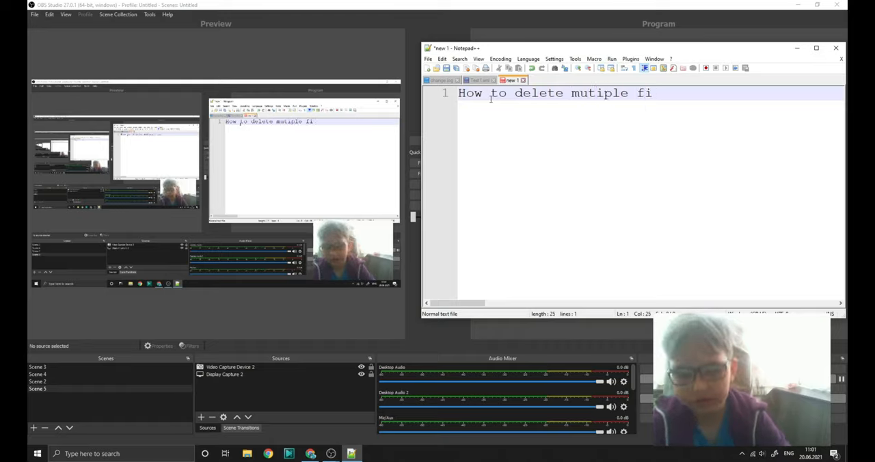
{"action": "type", "text": "les"}
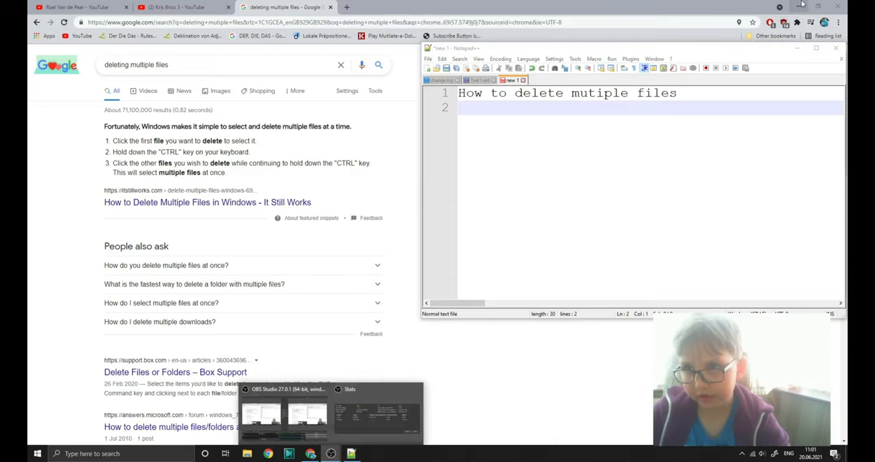
{"action": "type", "text": "C"}
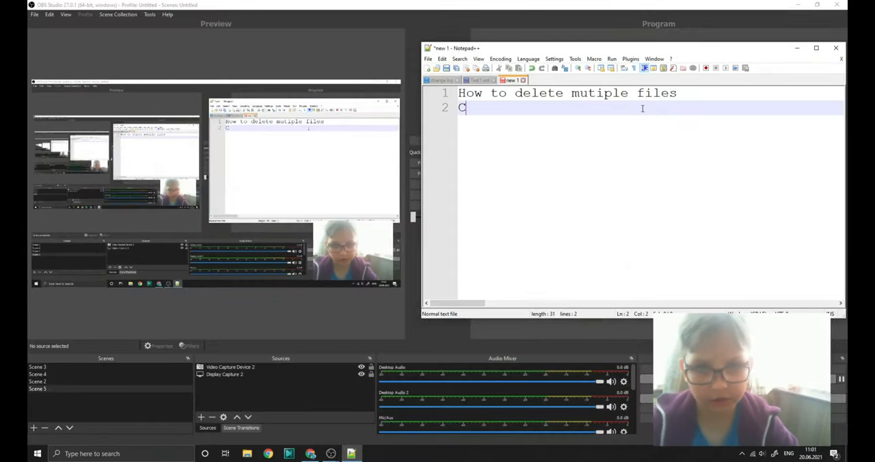
Write line 2 'Click the first file and delete it' and start a new line.
{"action": "type", "text": "lick thwe"}
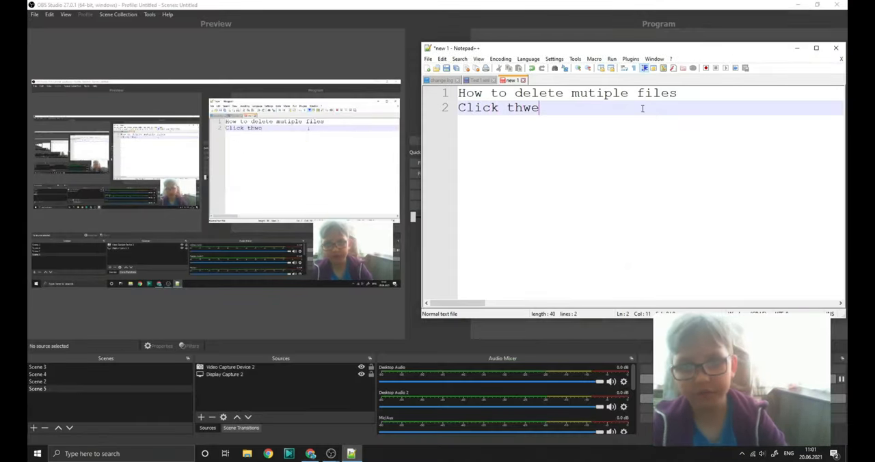
{"action": "type", "text": "the first"}
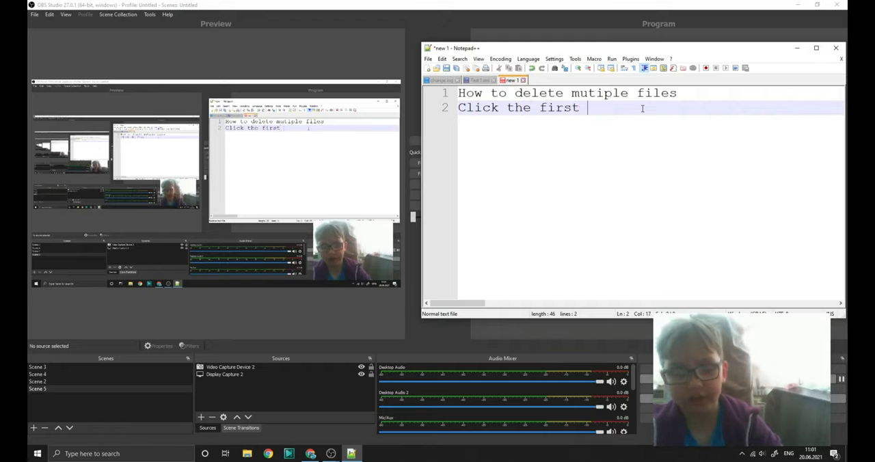
{"action": "type", "text": "file and"}
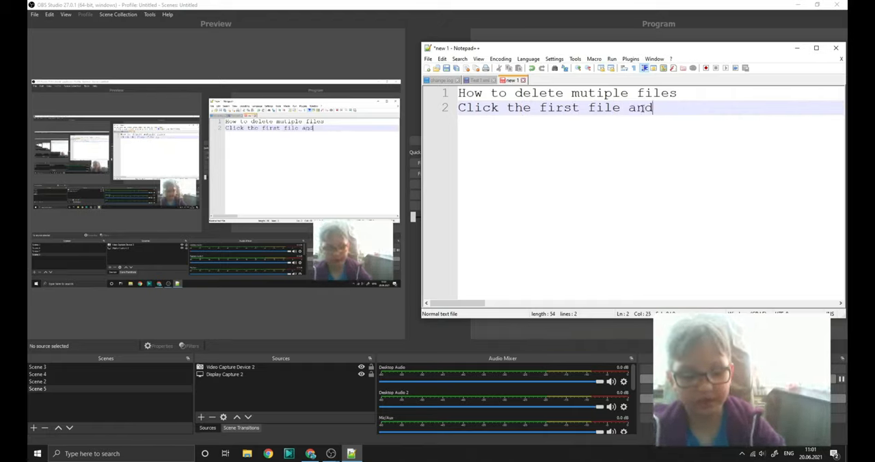
{"action": "type", "text": "delete it"}
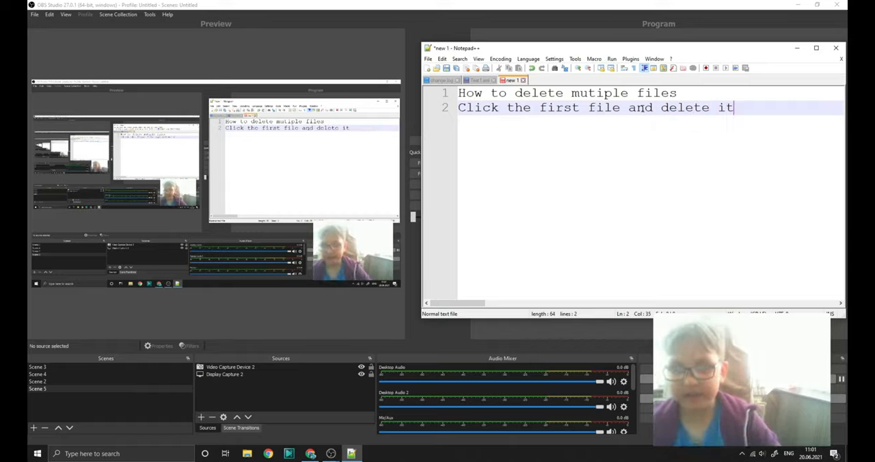
{"action": "key", "text": "enter"}
{"action": "type", "text": "hold down c"}
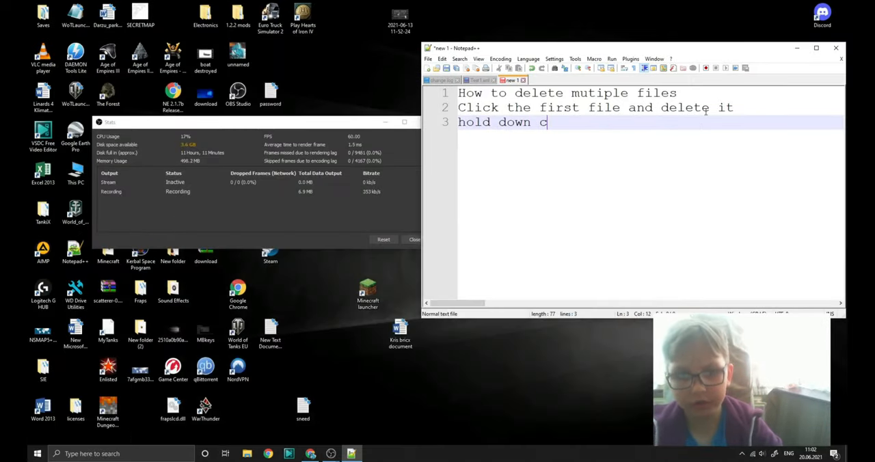
Write line 3 'hold down CTRL key on your keyboard', fixing typos along the way.
{"action": "type", "text": "RTL"}
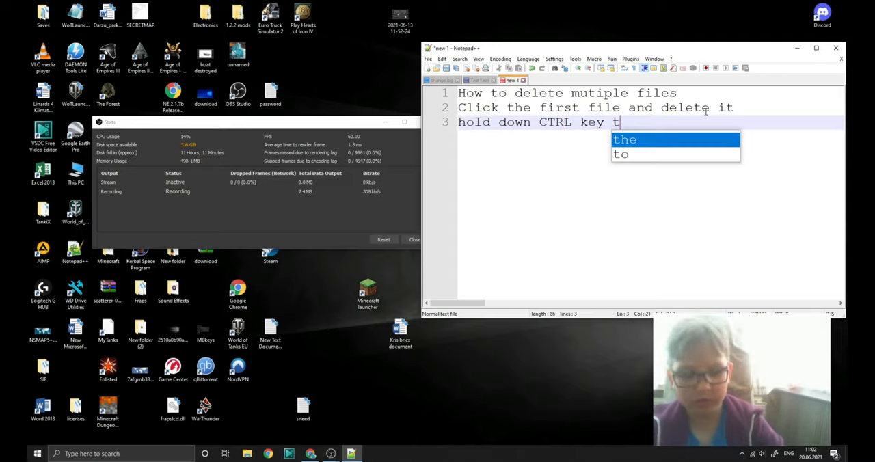
{"action": "type", "text": "o"}
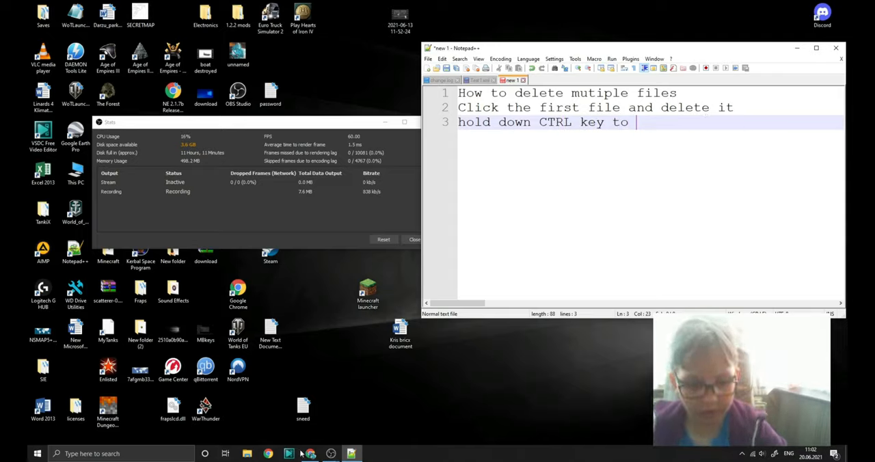
{"action": "left_click", "coordinate": [268, 454]}
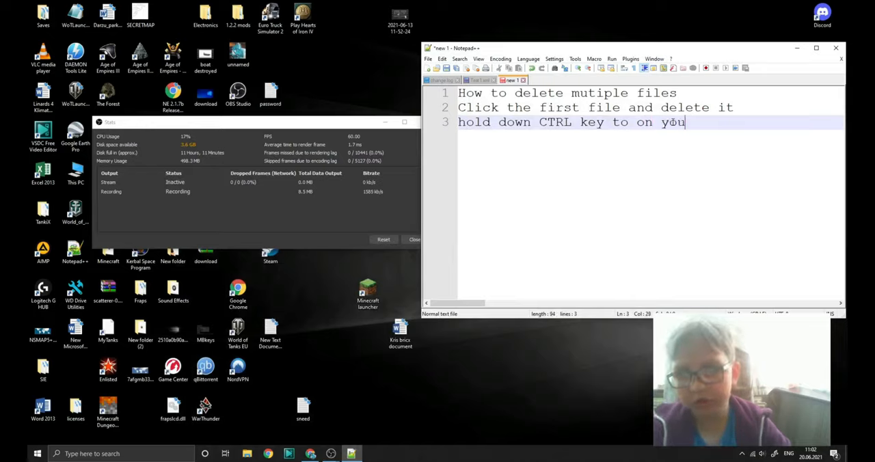
{"action": "key", "text": "backspace"}
{"action": "type", "text": "r keyboard"}
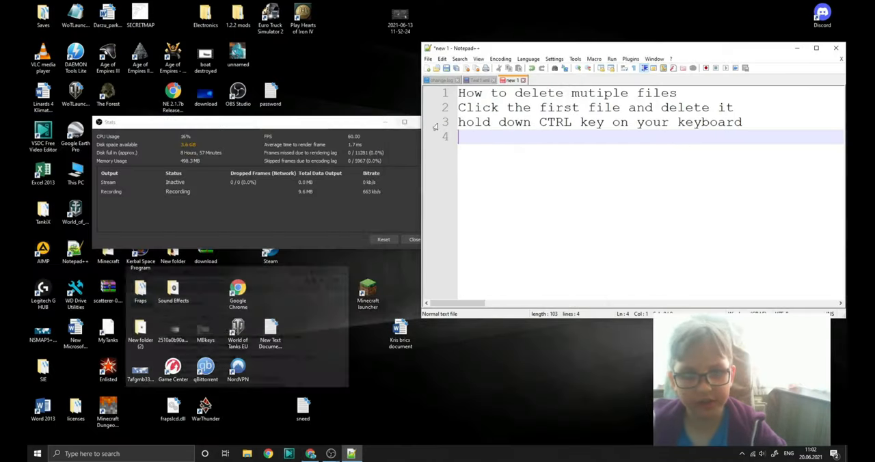
Write line 4 'Click the other files to delete'.
{"action": "type", "text": "C"}
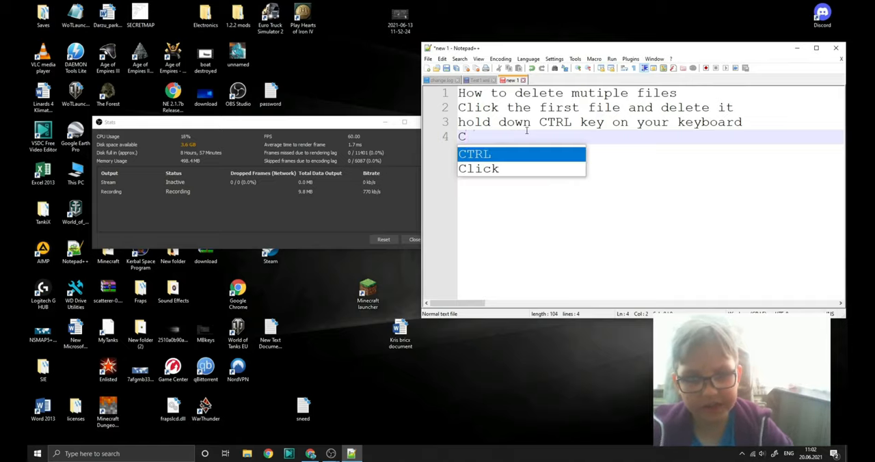
{"action": "type", "text": "lick the other files t"}
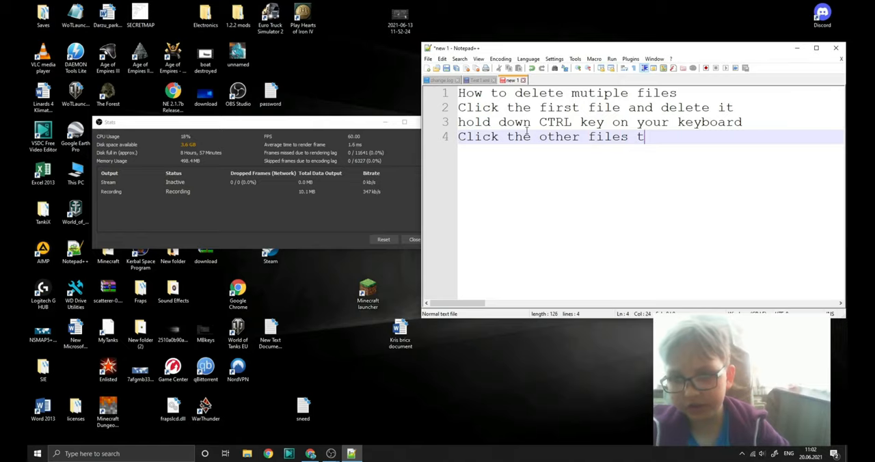
{"action": "type", "text": "o delete"}
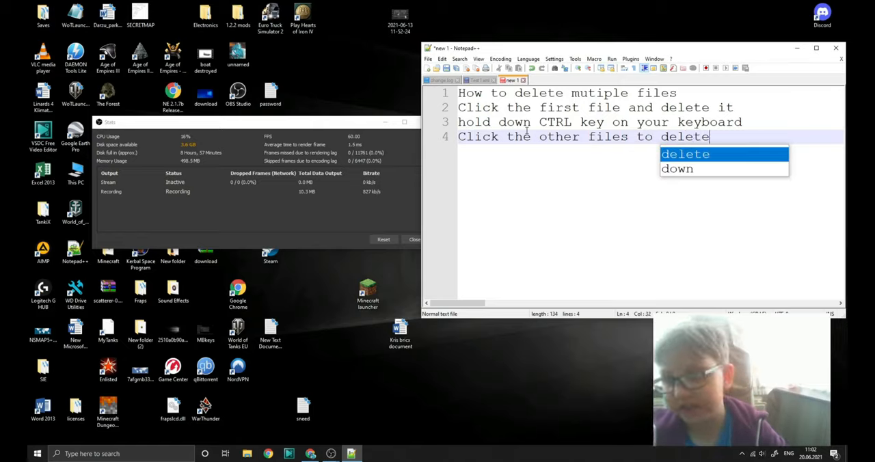